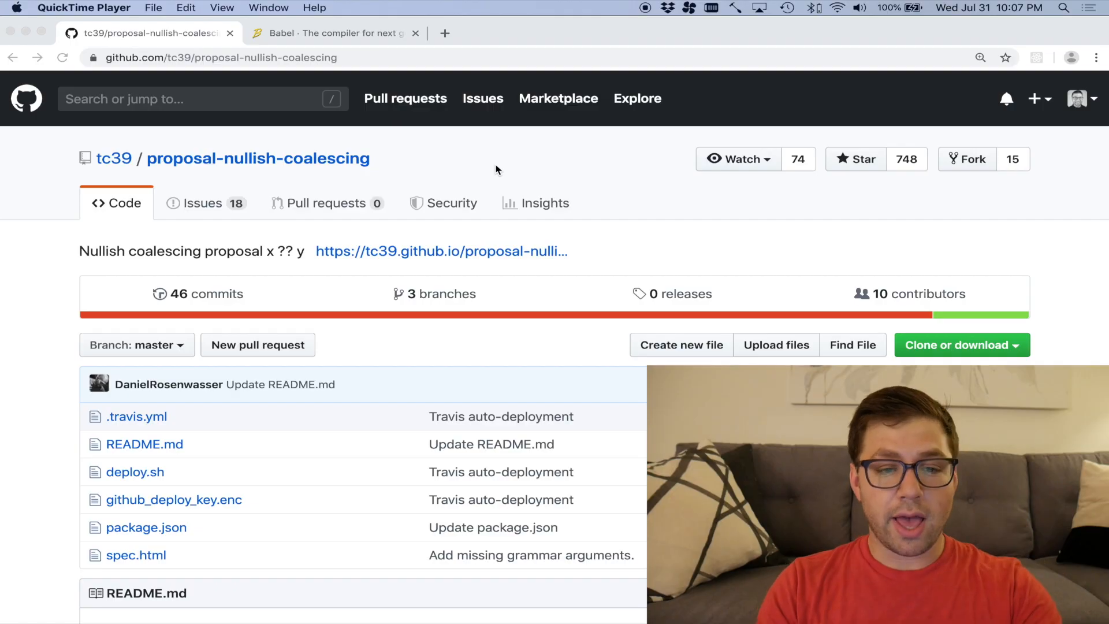
Scroll the tc39/proposal-nullish-coalescing README down to its Overview and motivation || examples
scroll("down", 3)
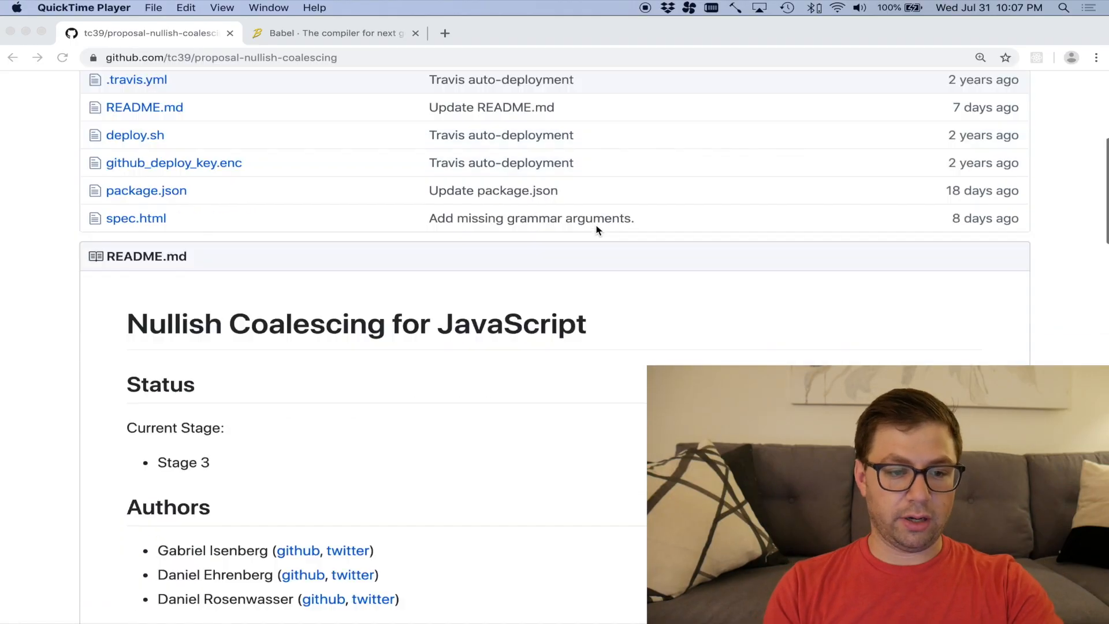
scroll("down", 3)
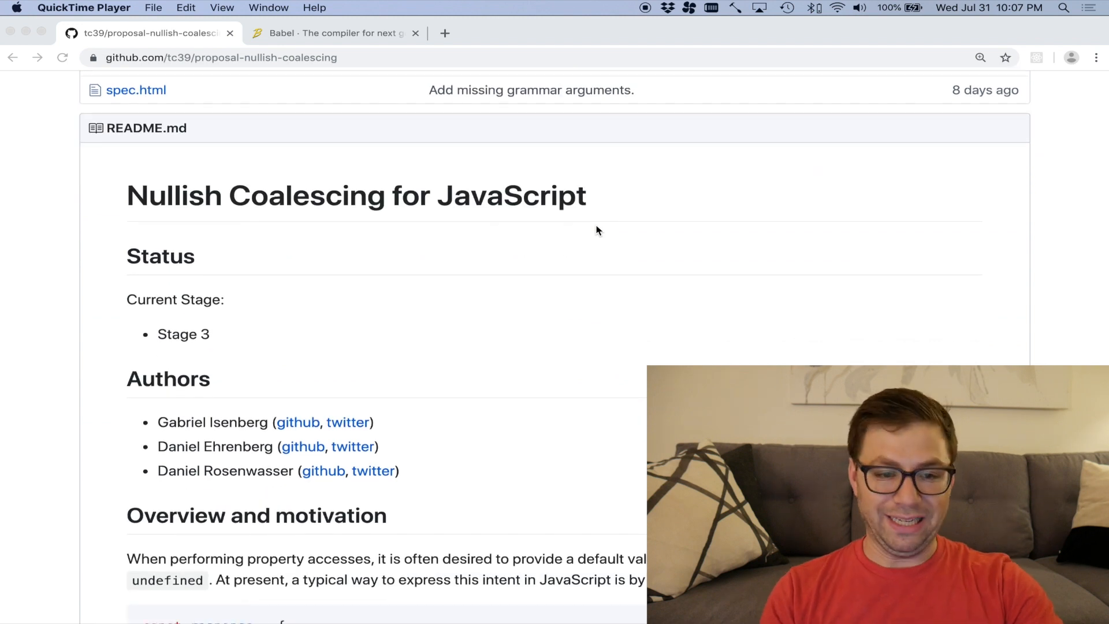
scroll("down", 3)
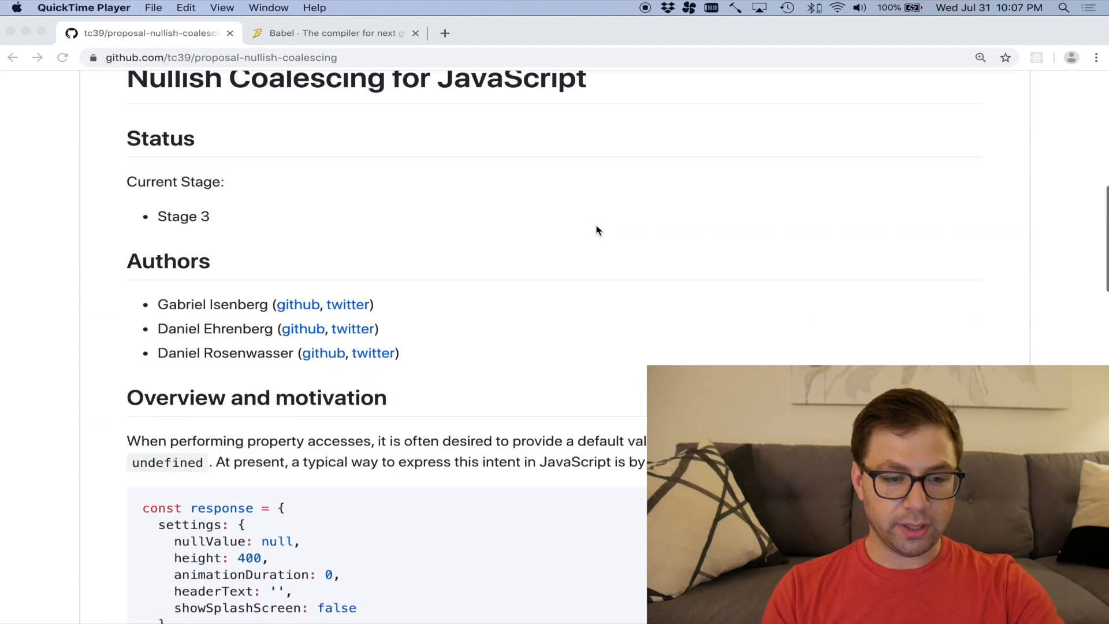
scroll("down", 3)
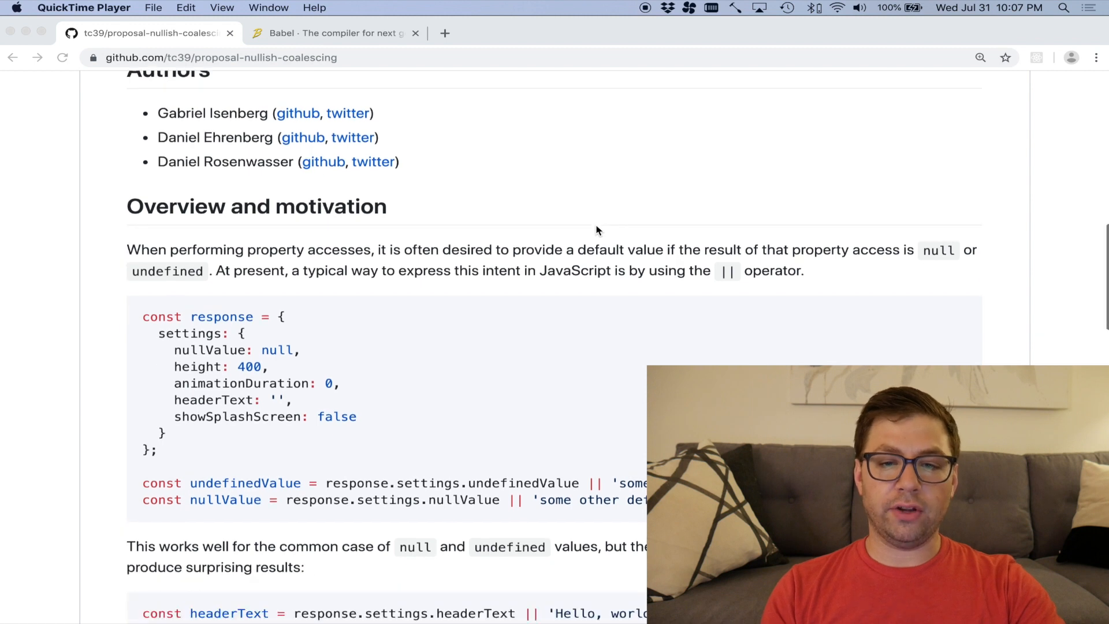
scroll("down", 3)
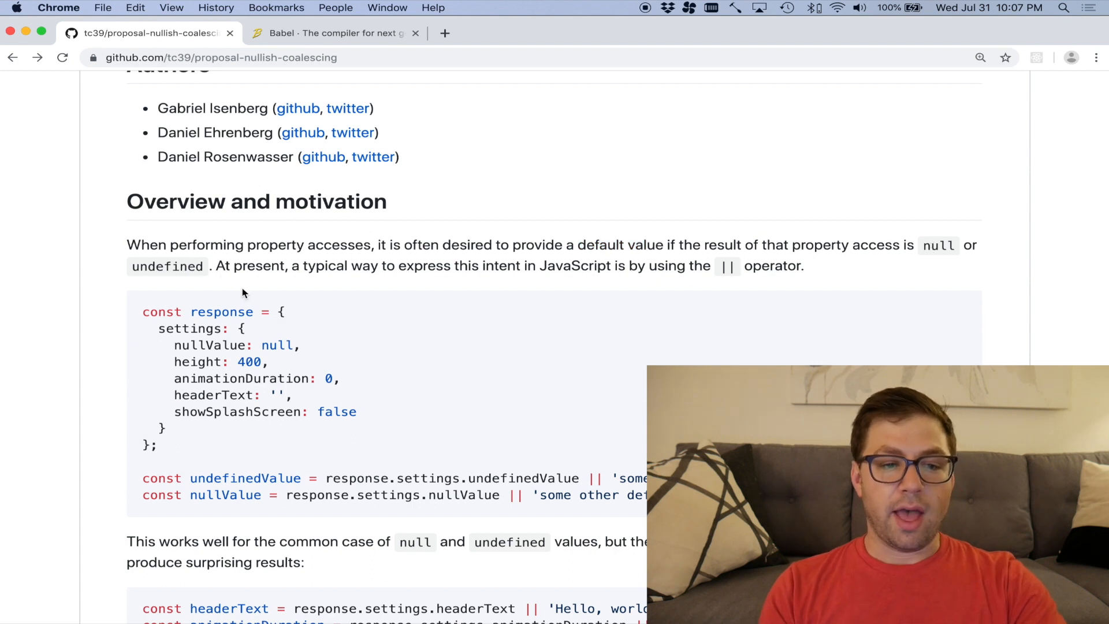
scroll("down", 3)
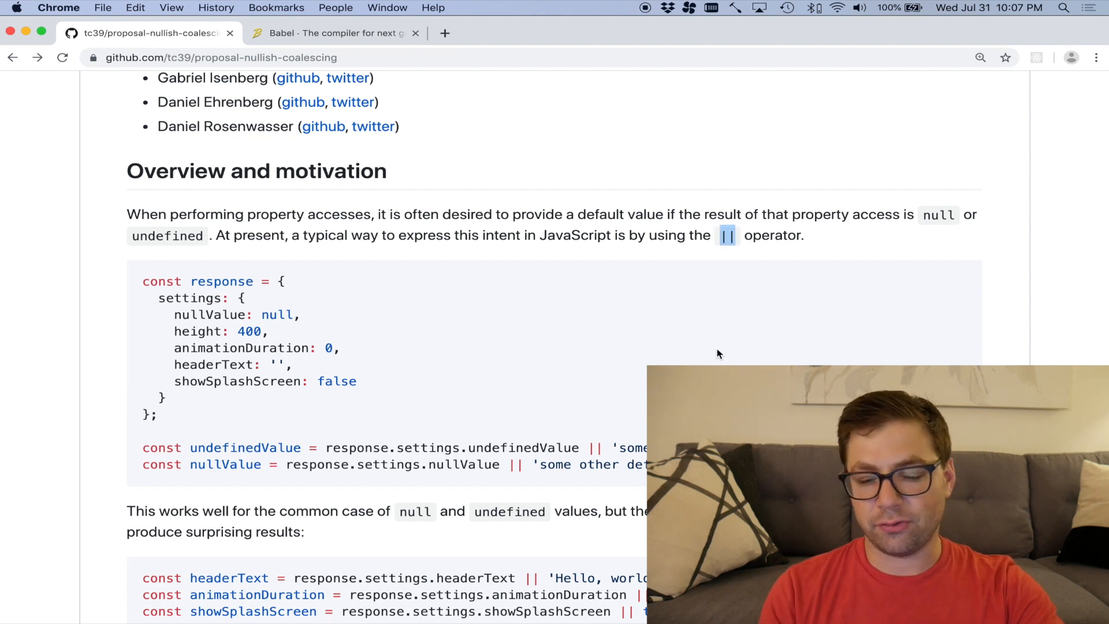
scroll("down", 3)
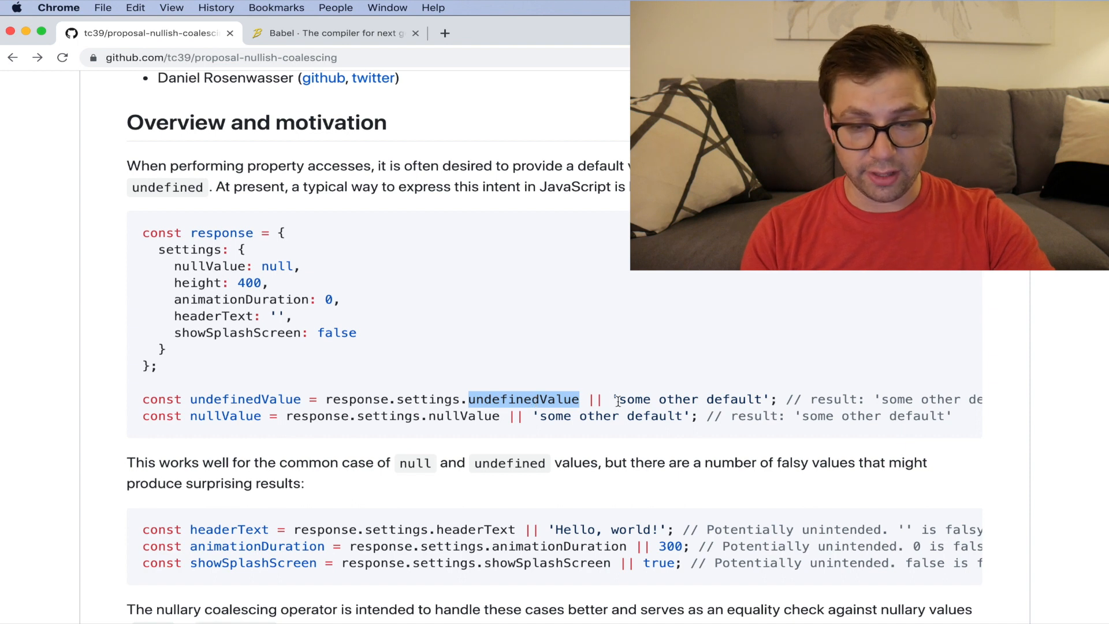
Highlight the fallback string, headerText, the || operator and the 300 animationDuration default in the falsy examples
double_click(634, 399)
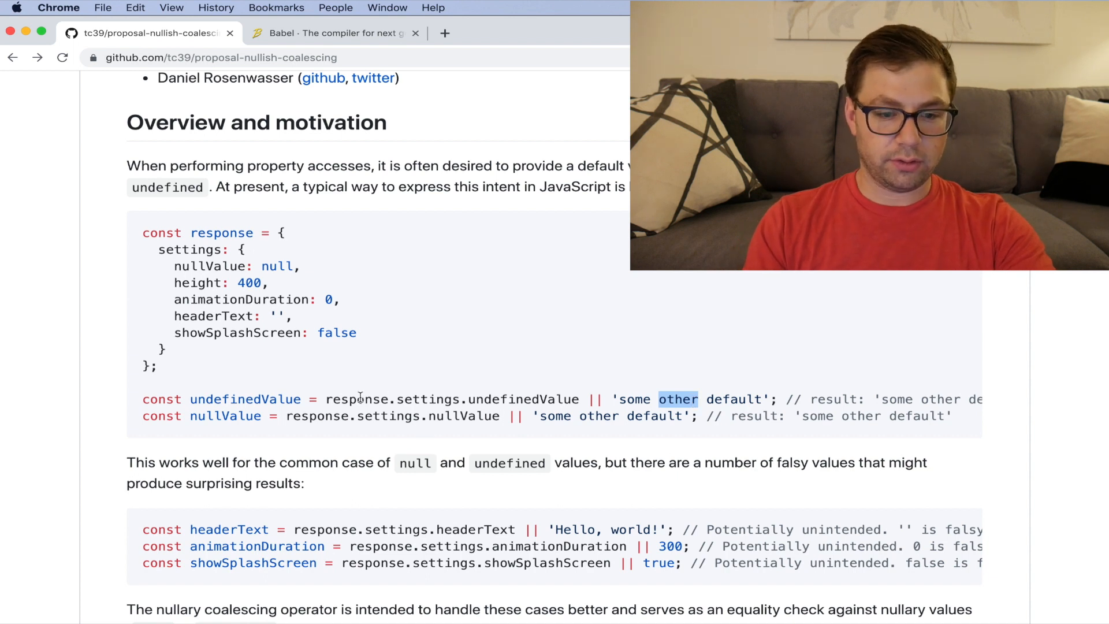
scroll("down", 3)
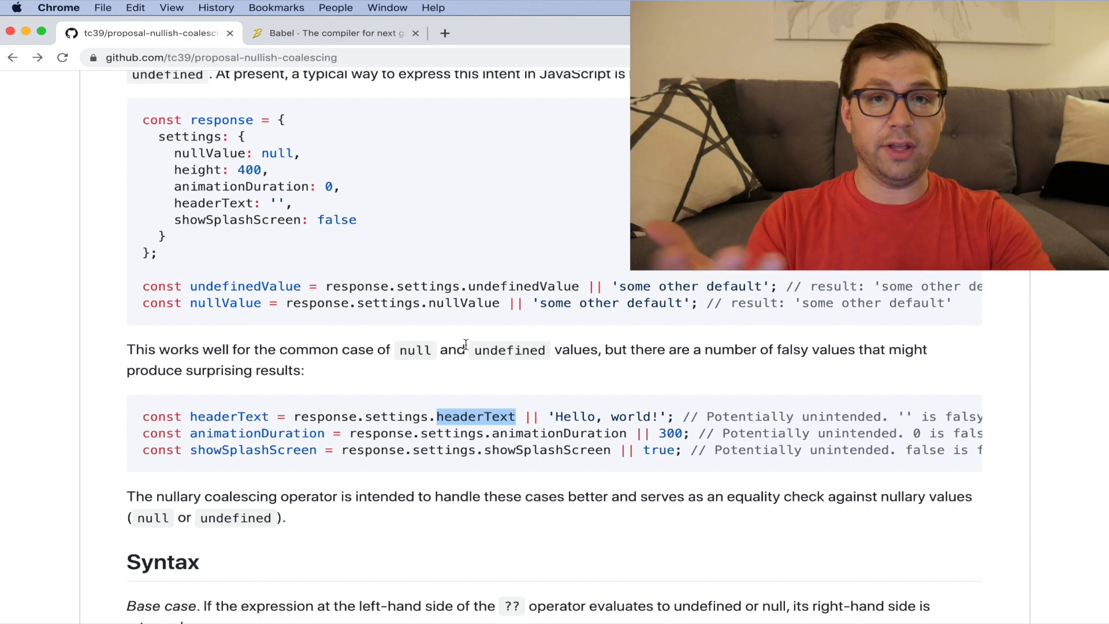
mouse_move(473, 416)
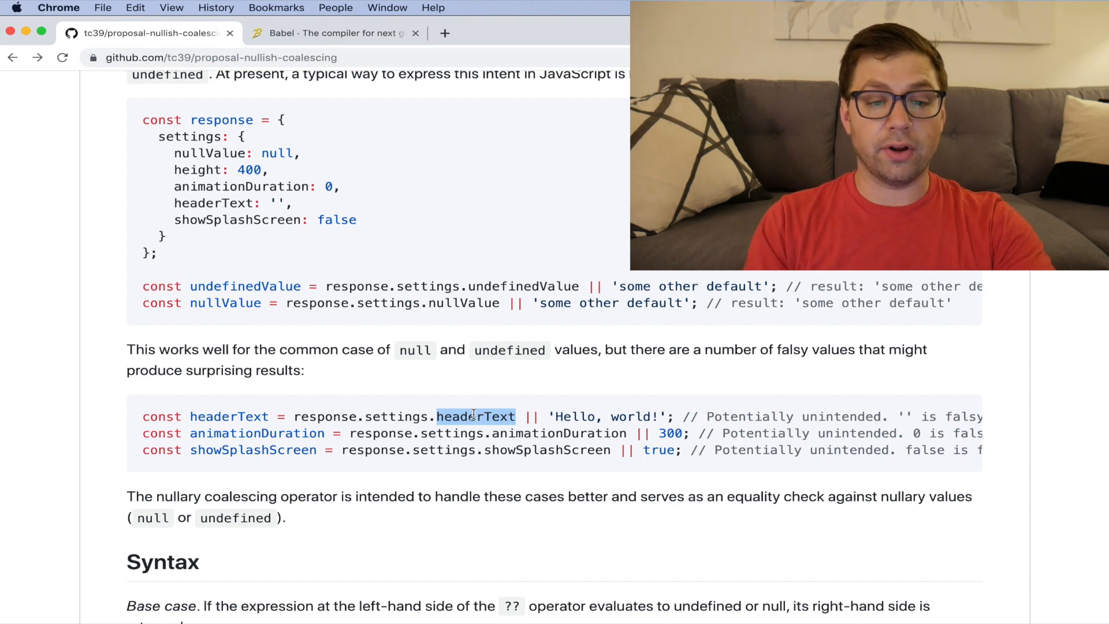
double_click(602, 416)
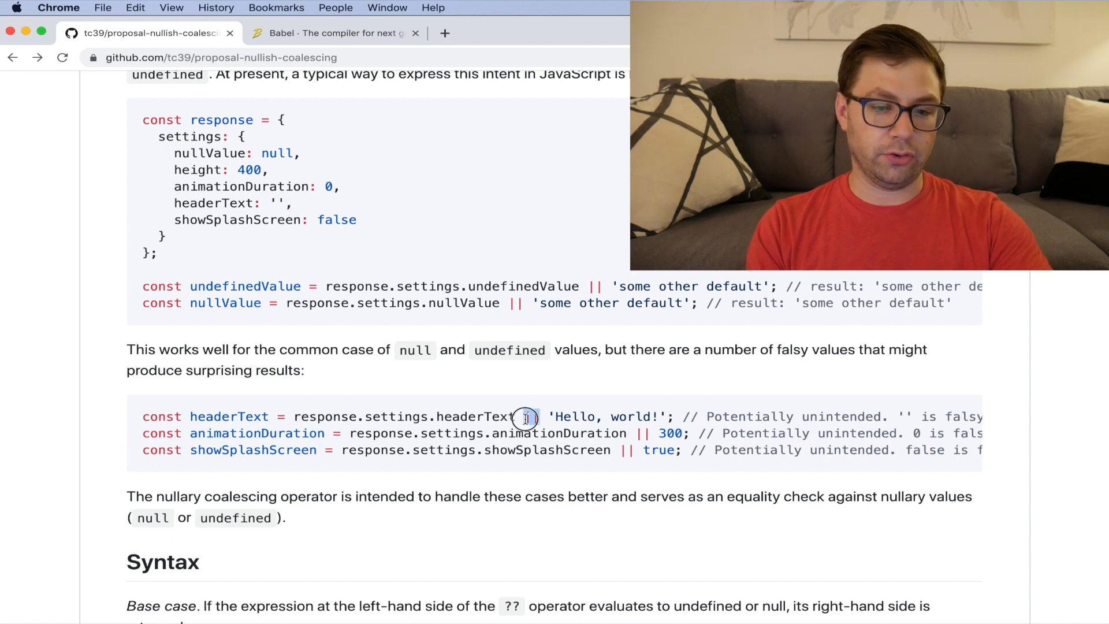
double_click(530, 416)
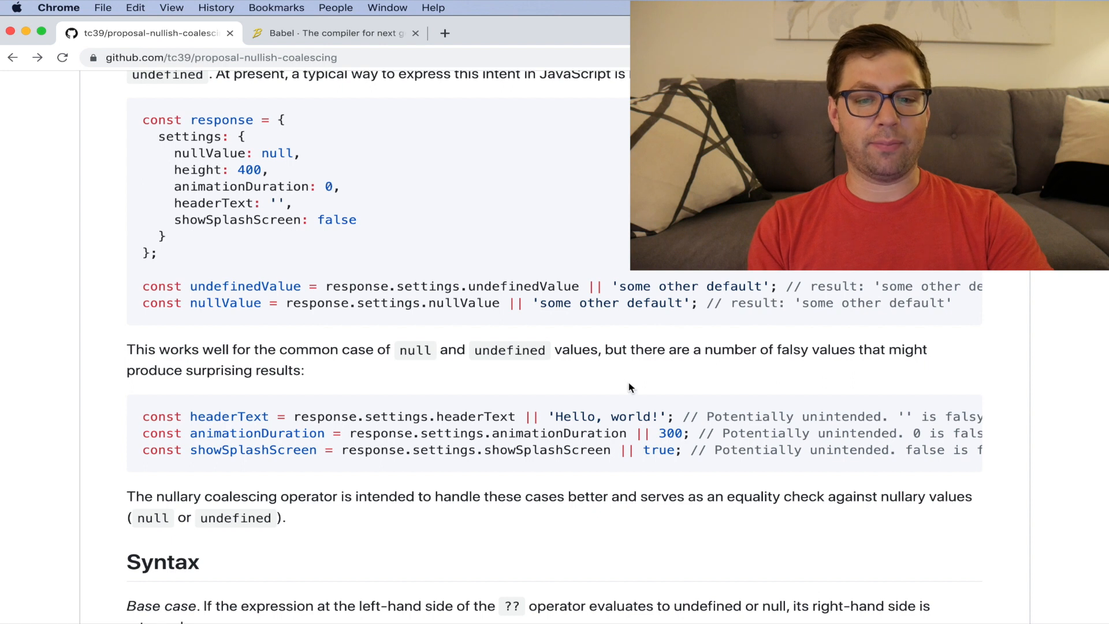
double_click(668, 432)
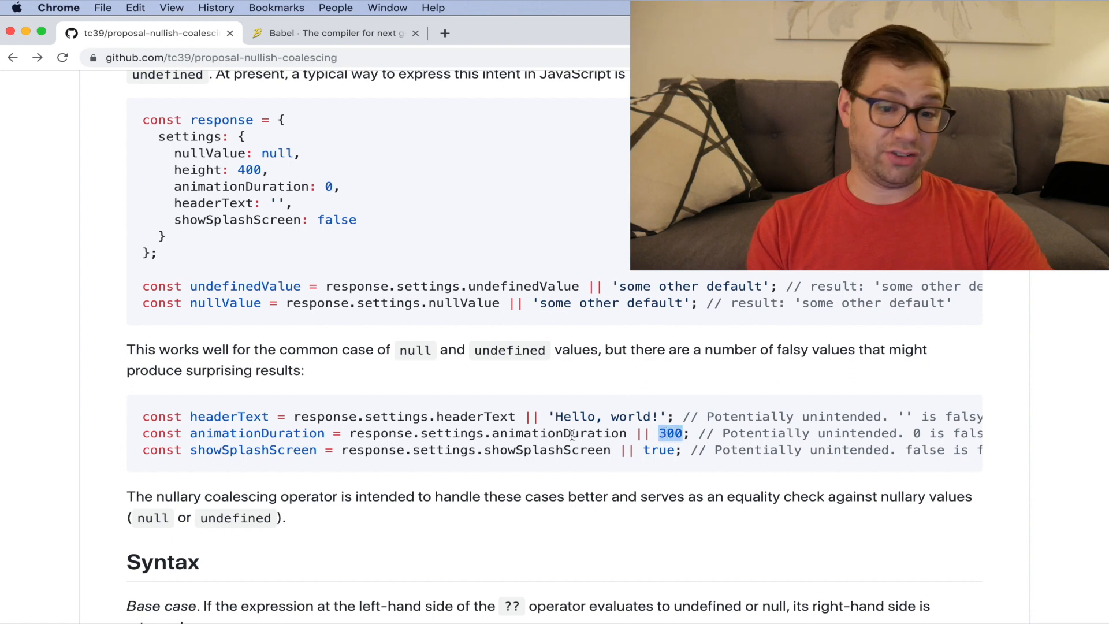
double_click(558, 432)
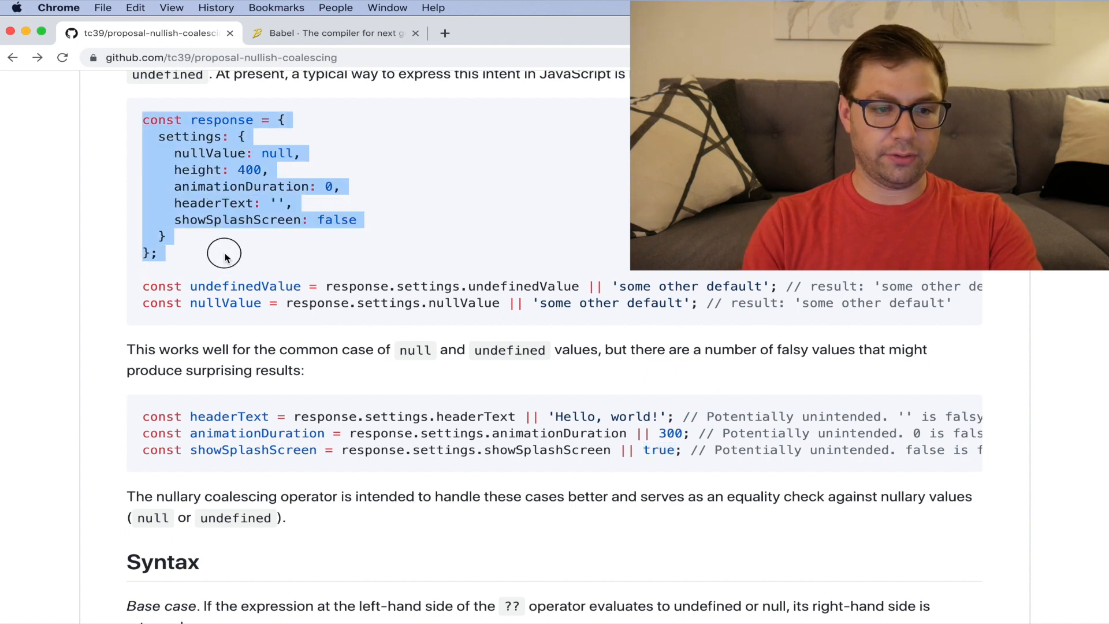
Grab the animationDuration example line from the README and return to the Babel REPL editor
left_click(333, 33)
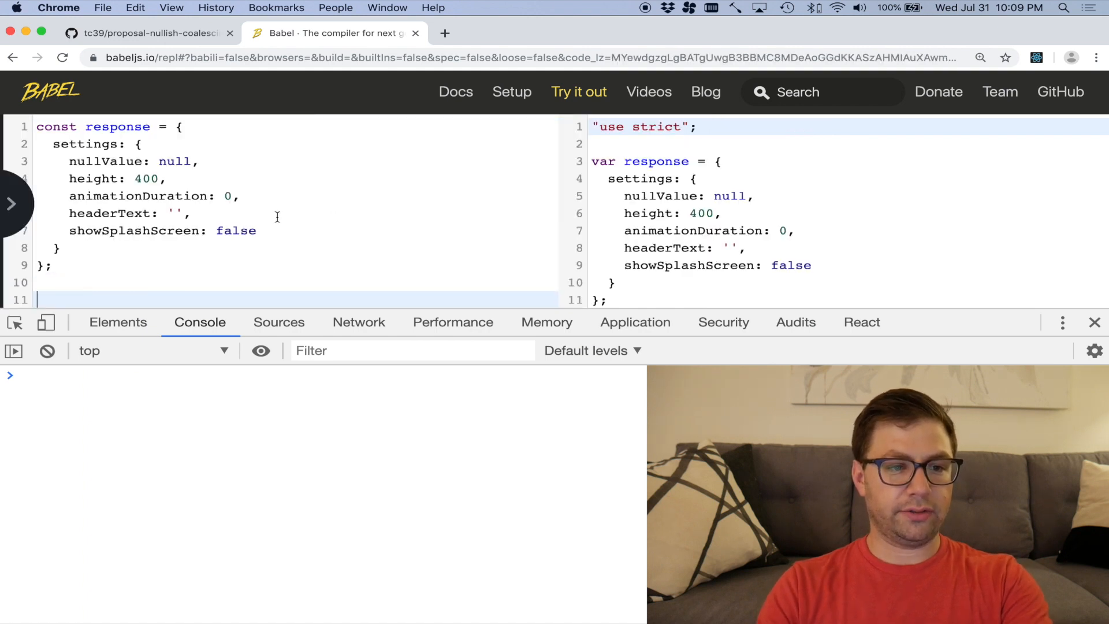
left_click(146, 33)
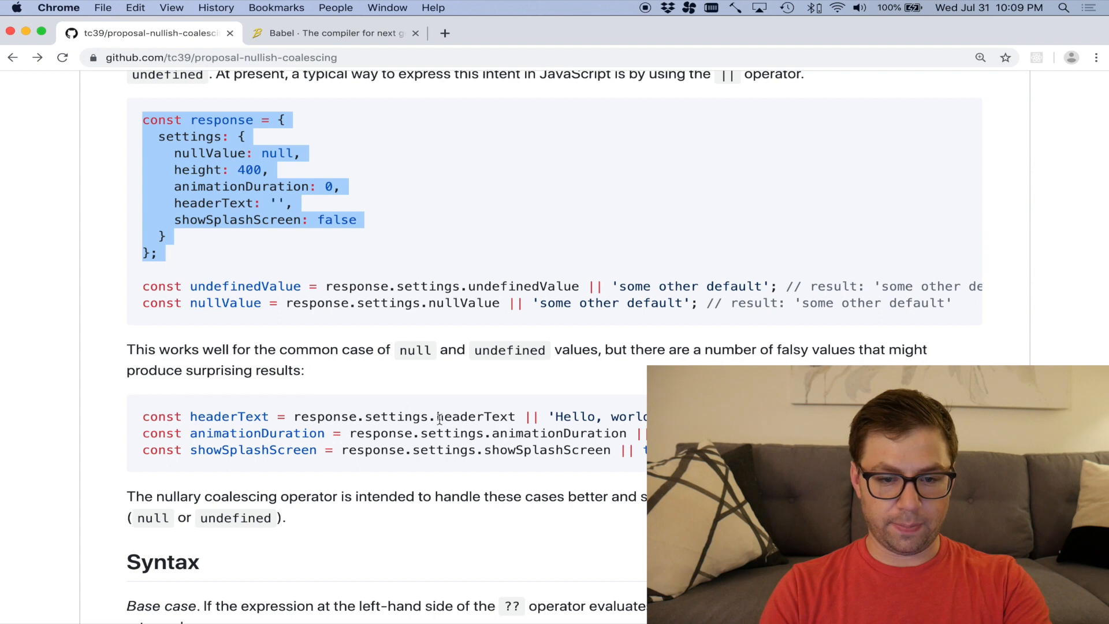
double_click(451, 433)
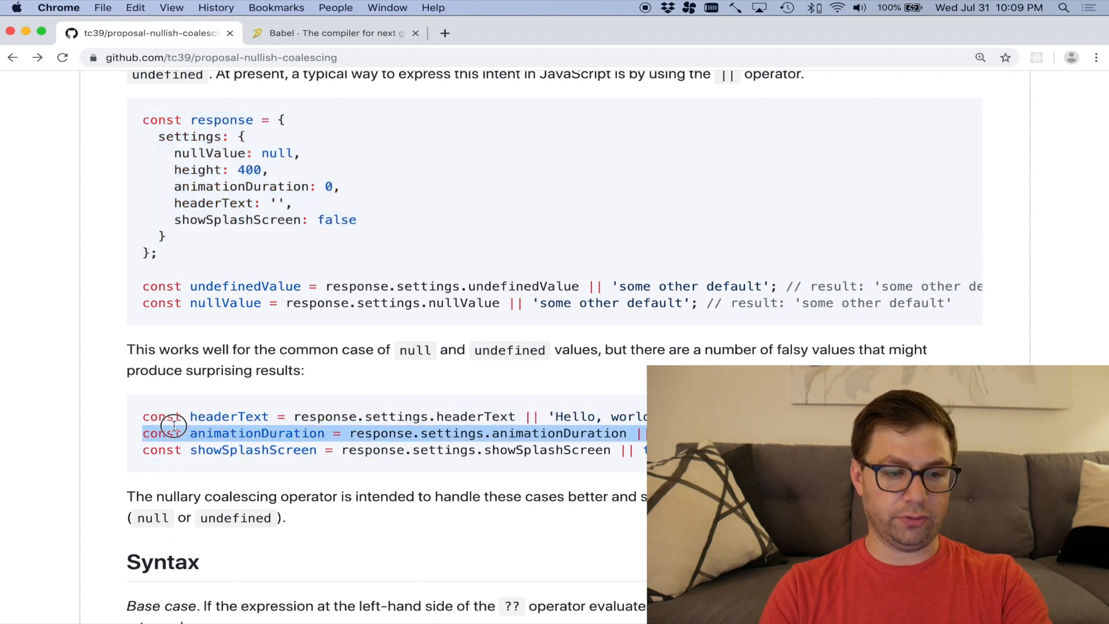
left_click(332, 32)
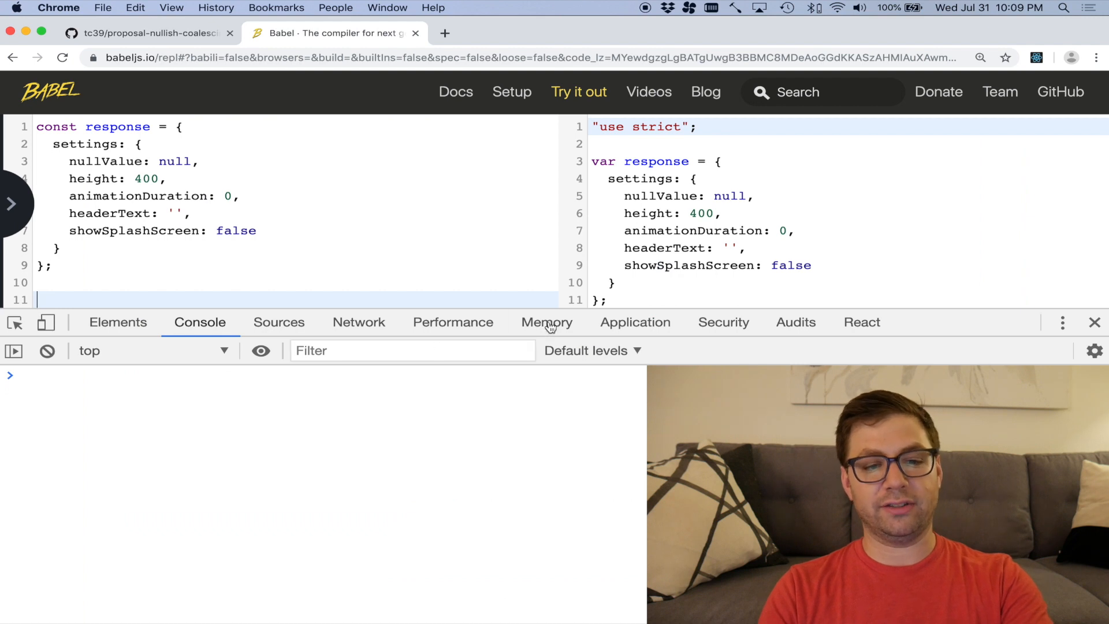
Write const animationDuration = response.settings.animationDuration || 300; and console.log it, then search 'mdn'
type("const animationDuration = response.settings.animationDuration || 300")
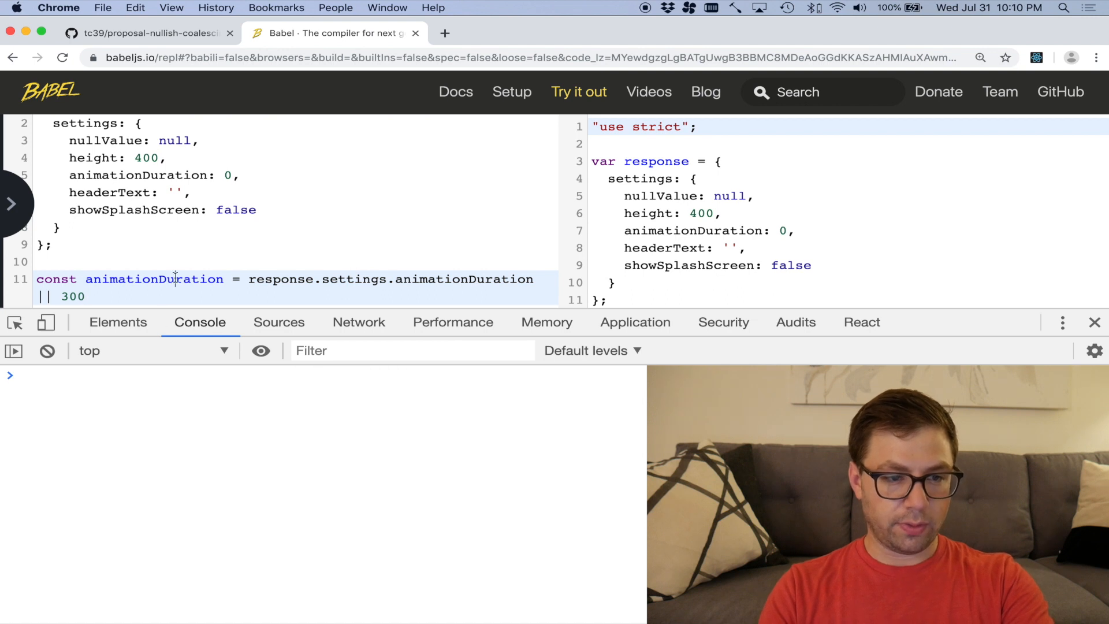
type(";")
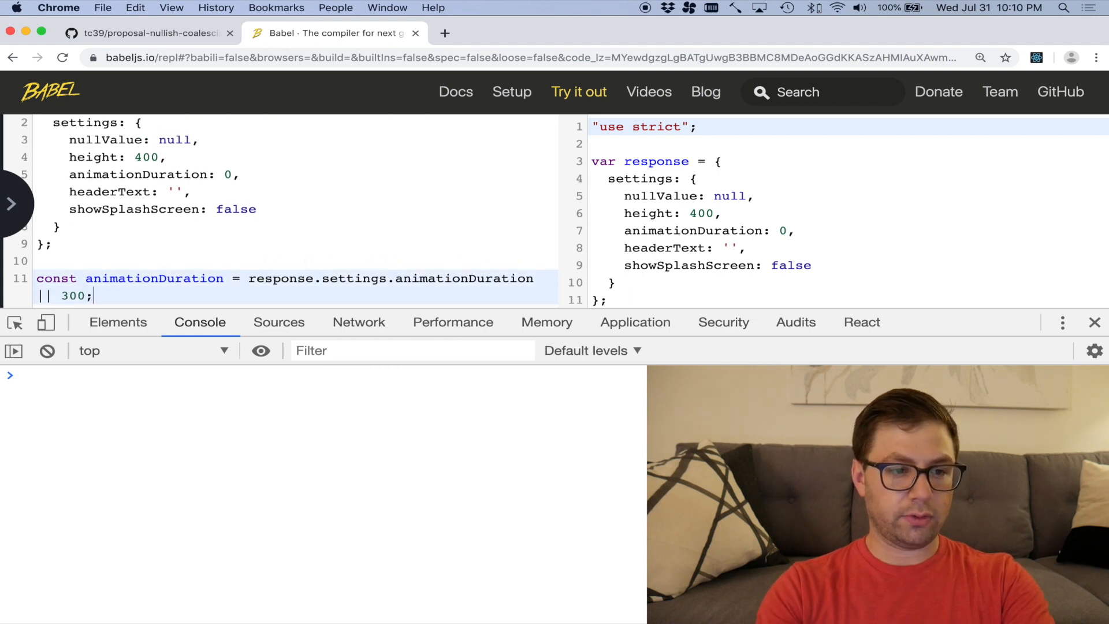
type("console.log(animationDuration)")
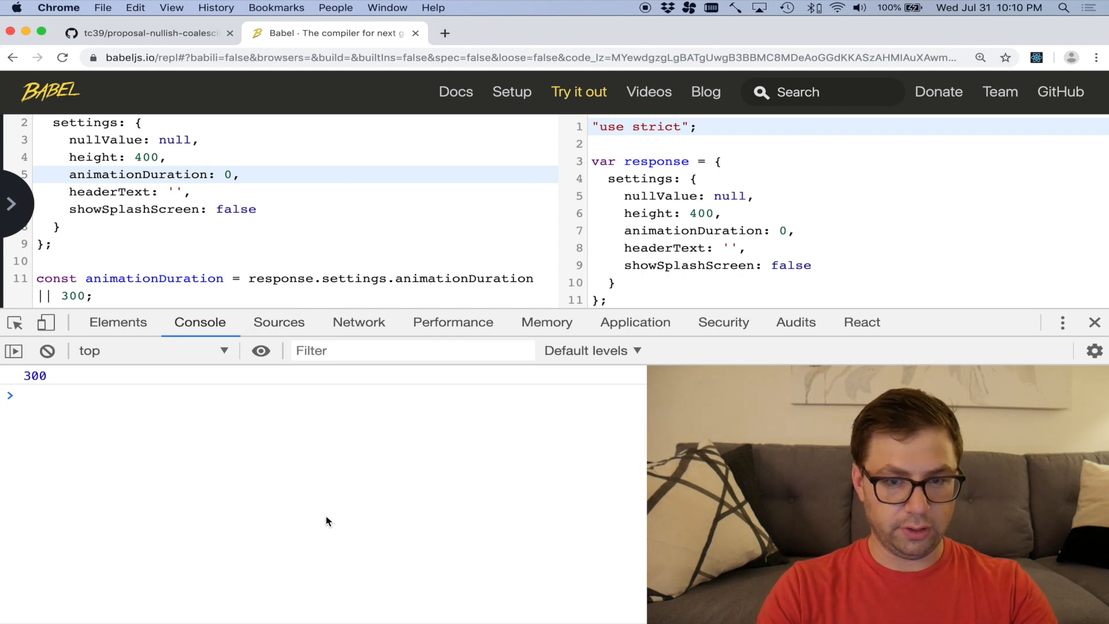
type("mdn")
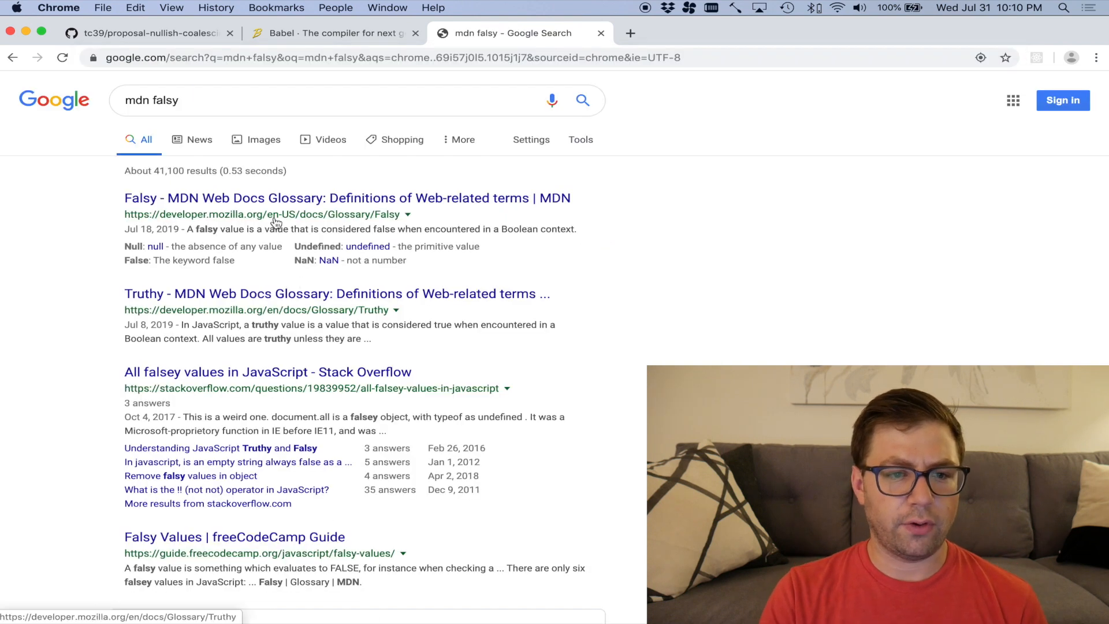
Open the MDN Falsy glossary result and scroll through its list of falsy values
left_click(347, 198)
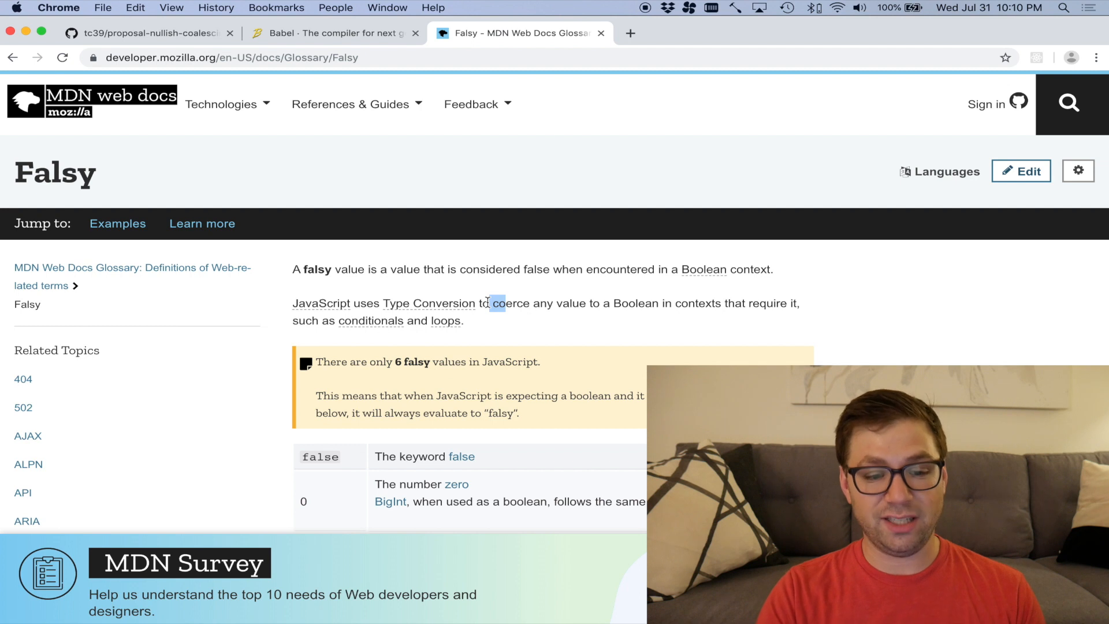
scroll("down", 3)
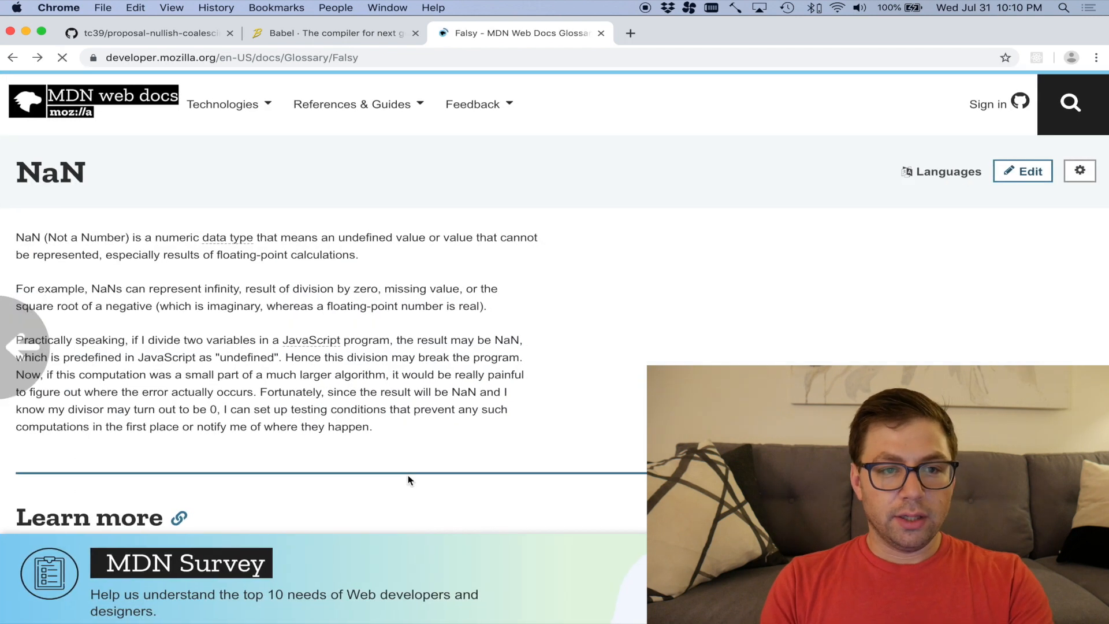
Add console.log(animationDuration); and replace || 300 with a != null ? response.settings.animationDuration : 300 check
left_click(333, 33)
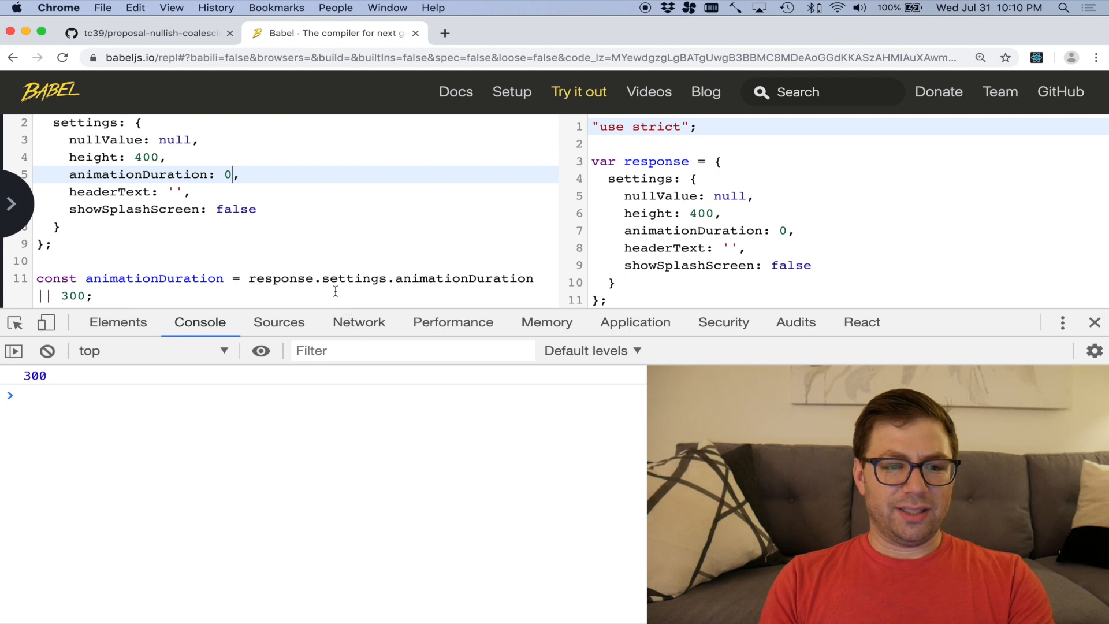
type("console.log(animationDuration);")
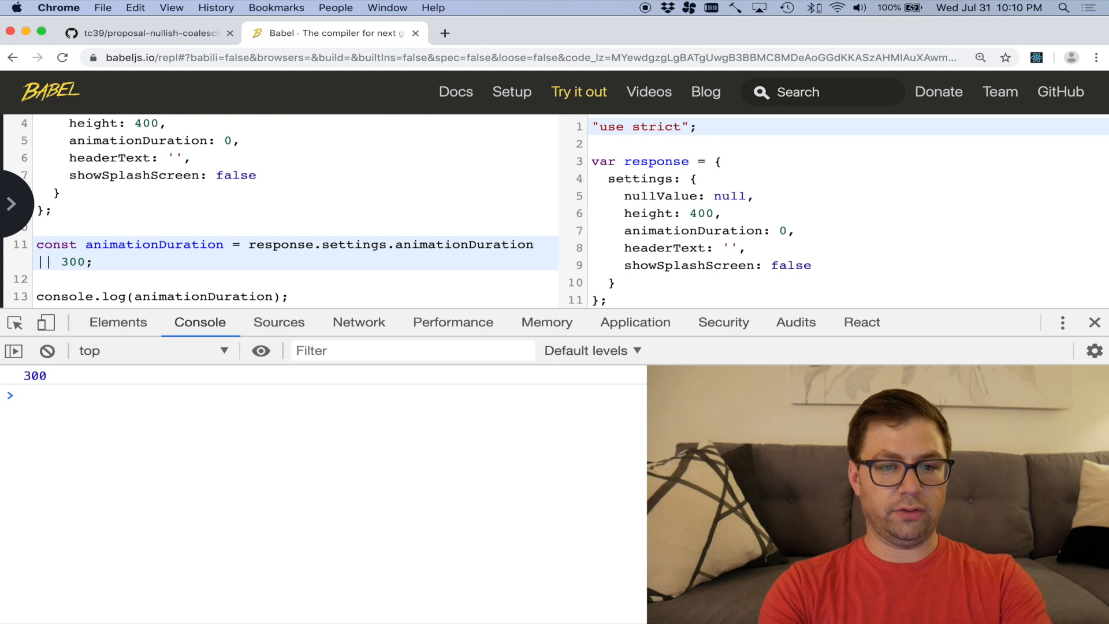
type("!= null ?")
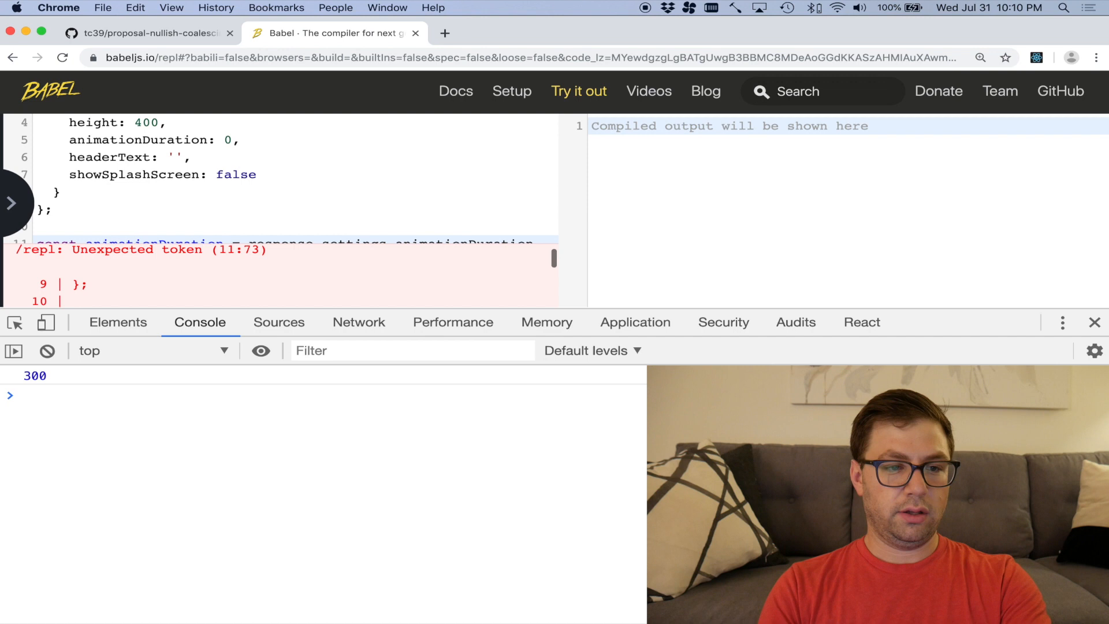
double_click(278, 180)
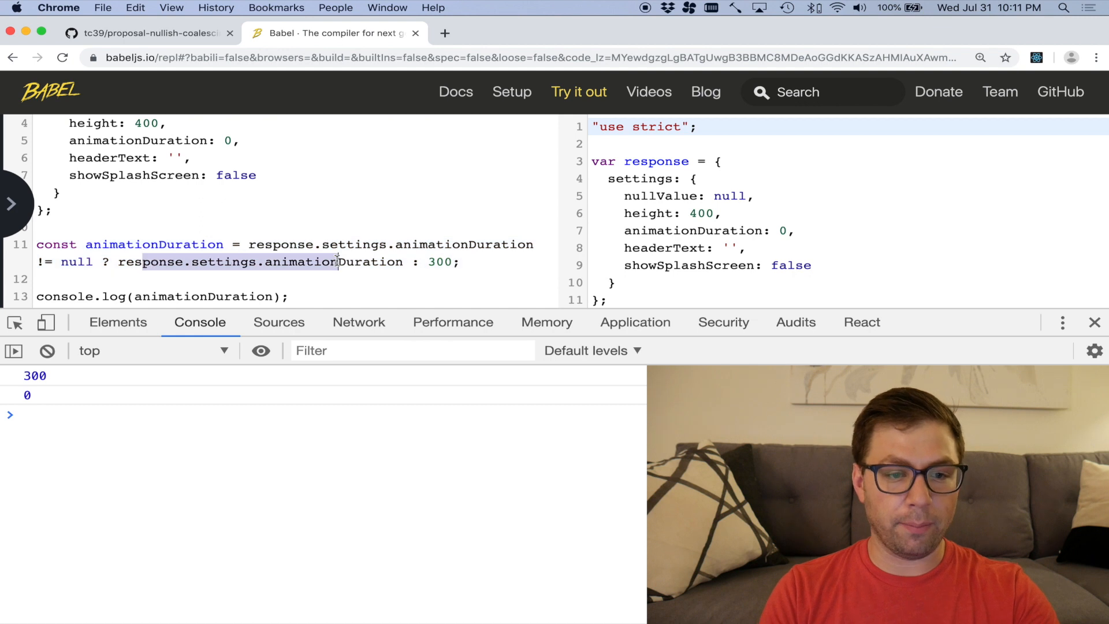
double_click(334, 261)
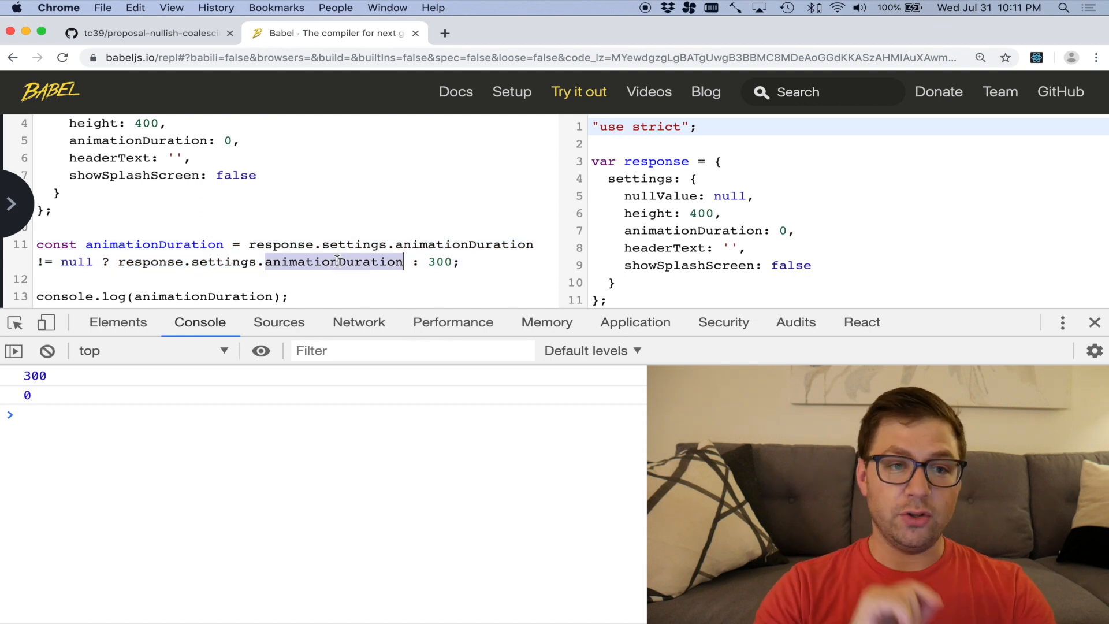
left_click(141, 33)
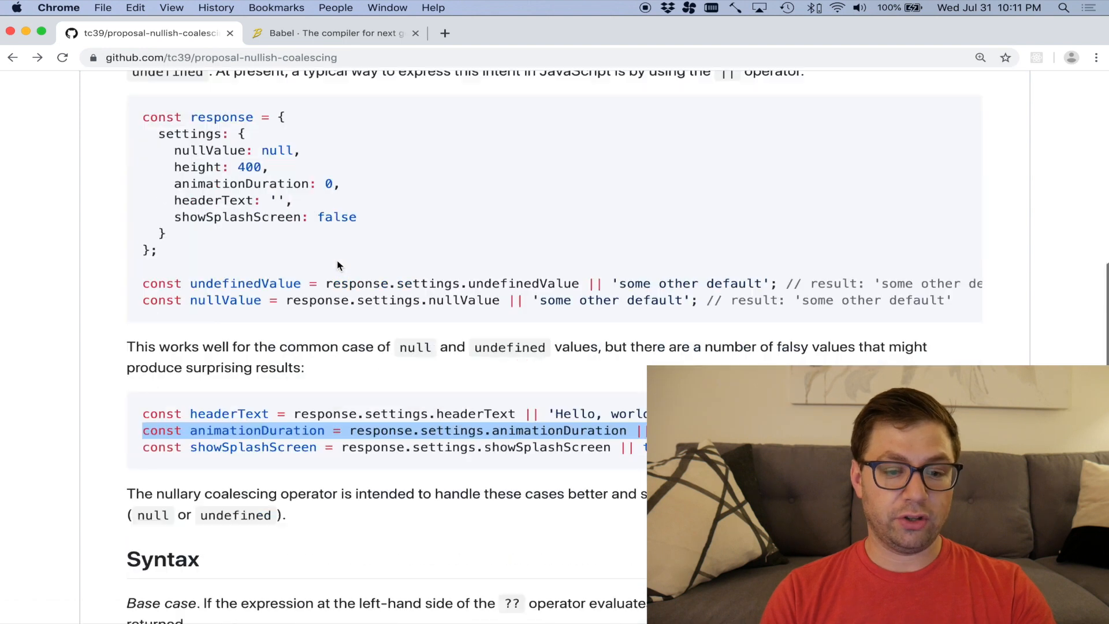
Scroll the README to the Syntax section's ?? examples, then return to the Babel REPL
scroll("down", 3)
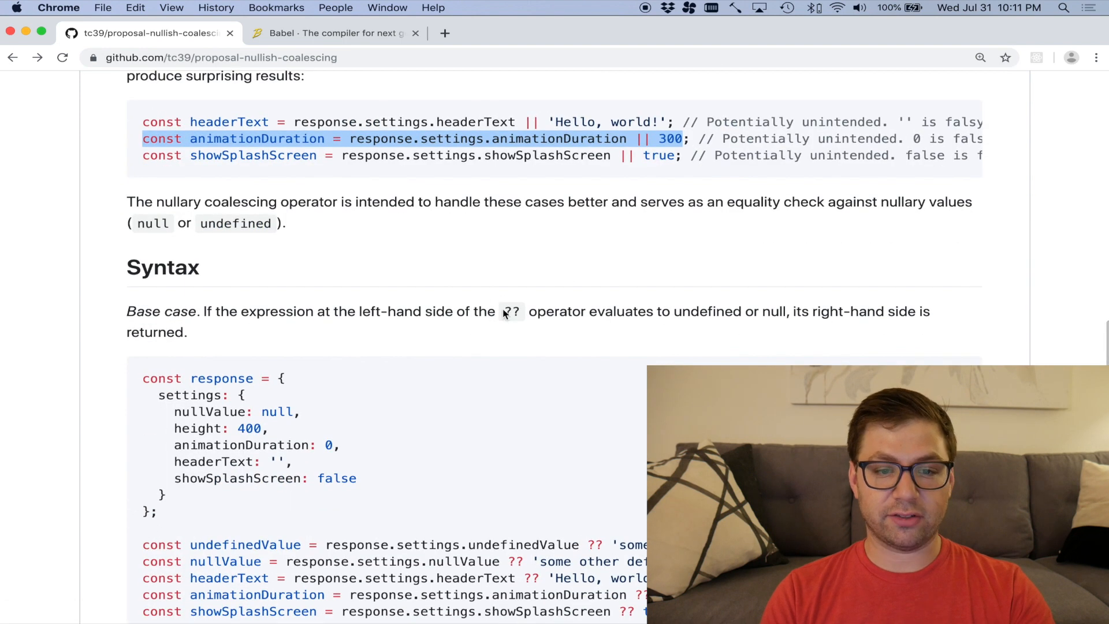
scroll("down", 3)
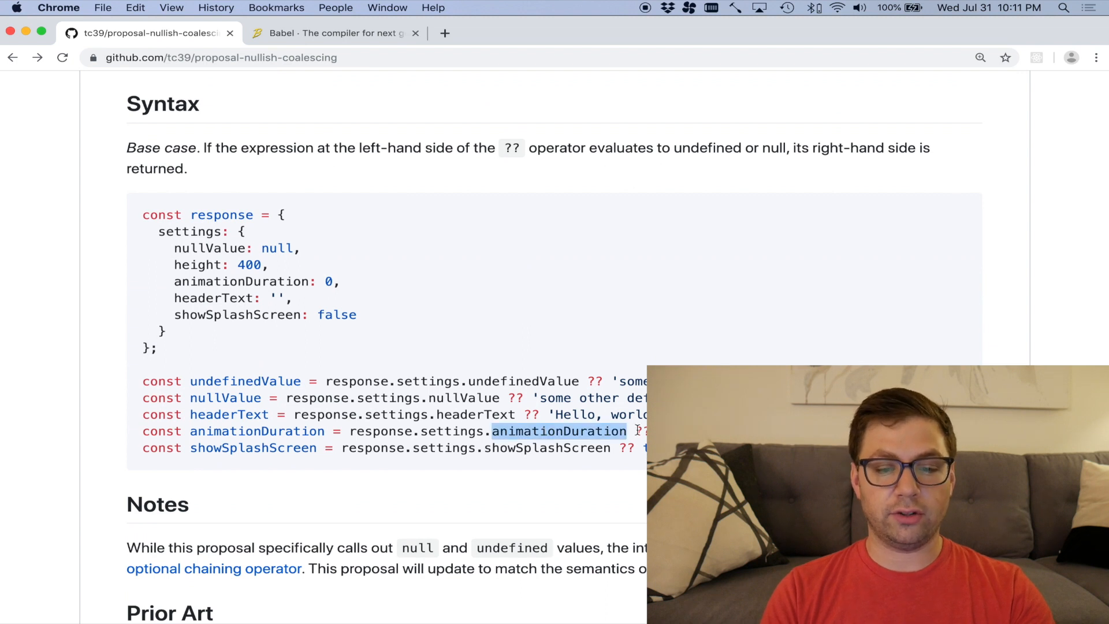
left_click(333, 34)
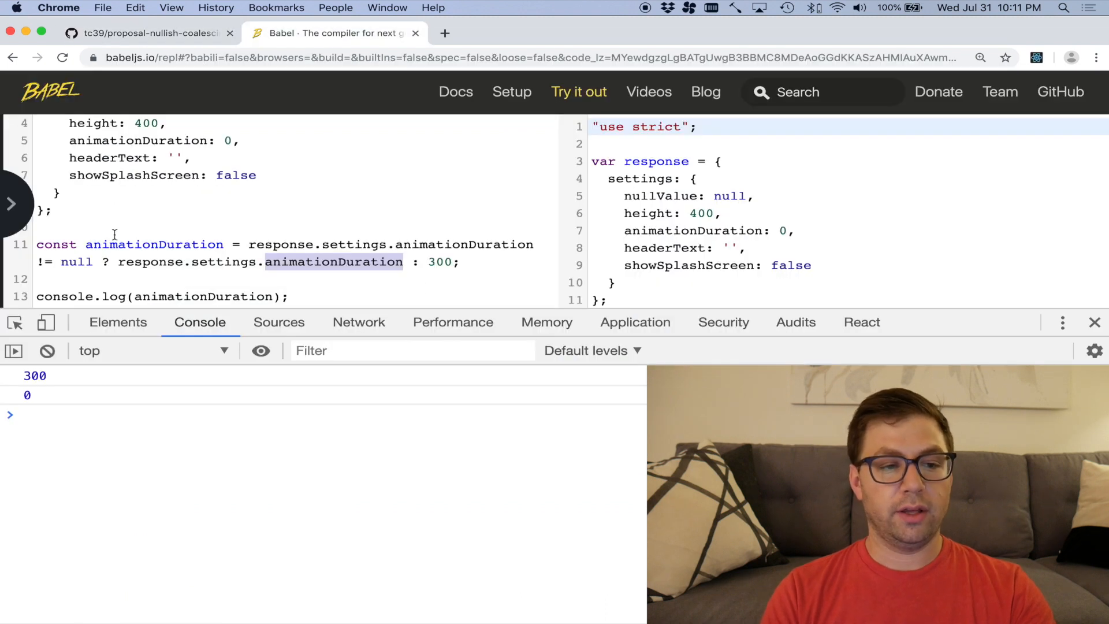
left_click(12, 203)
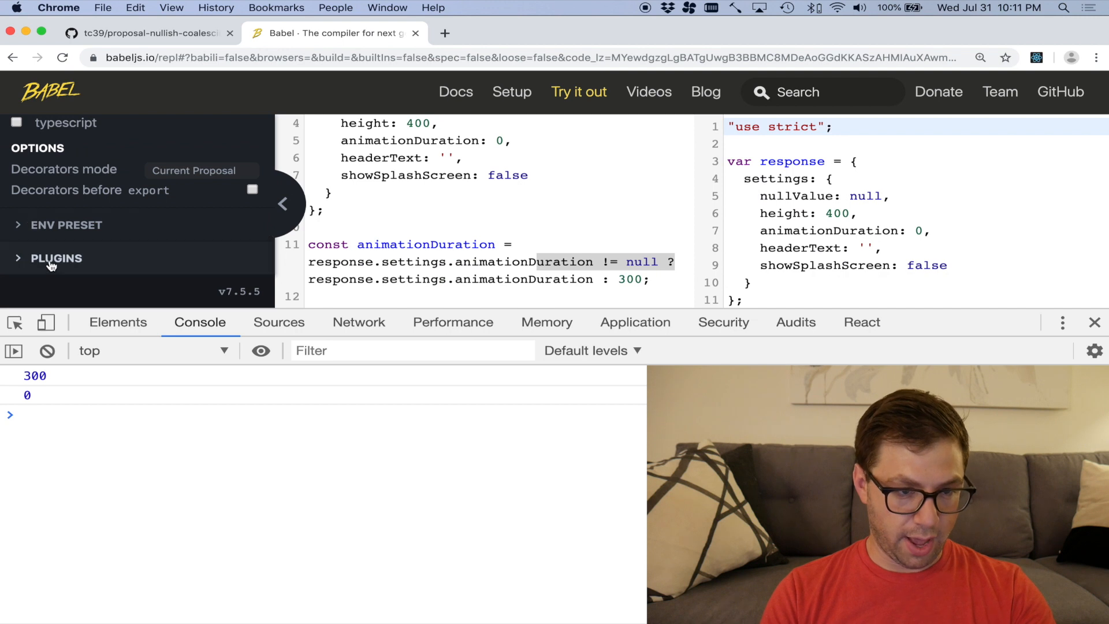
left_click(124, 255)
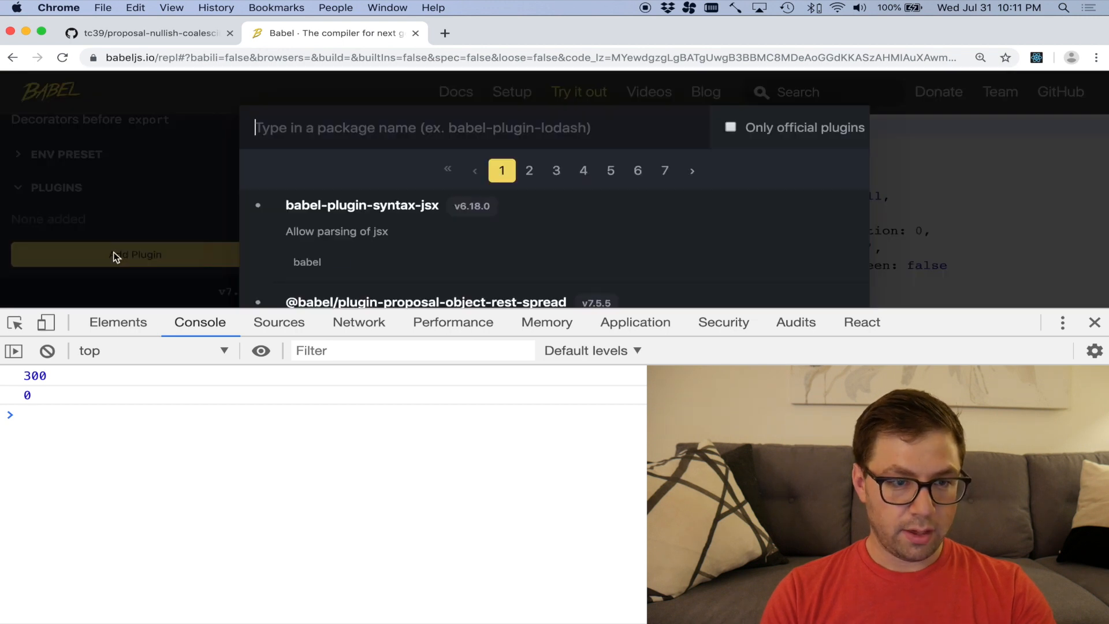
type("nullish")
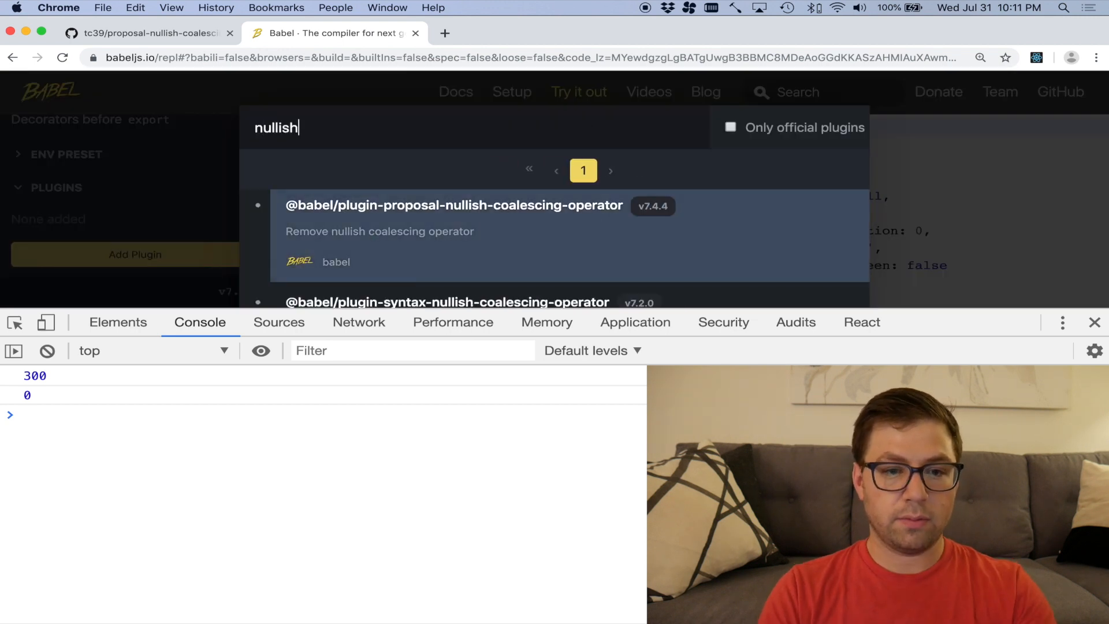
left_click(454, 206)
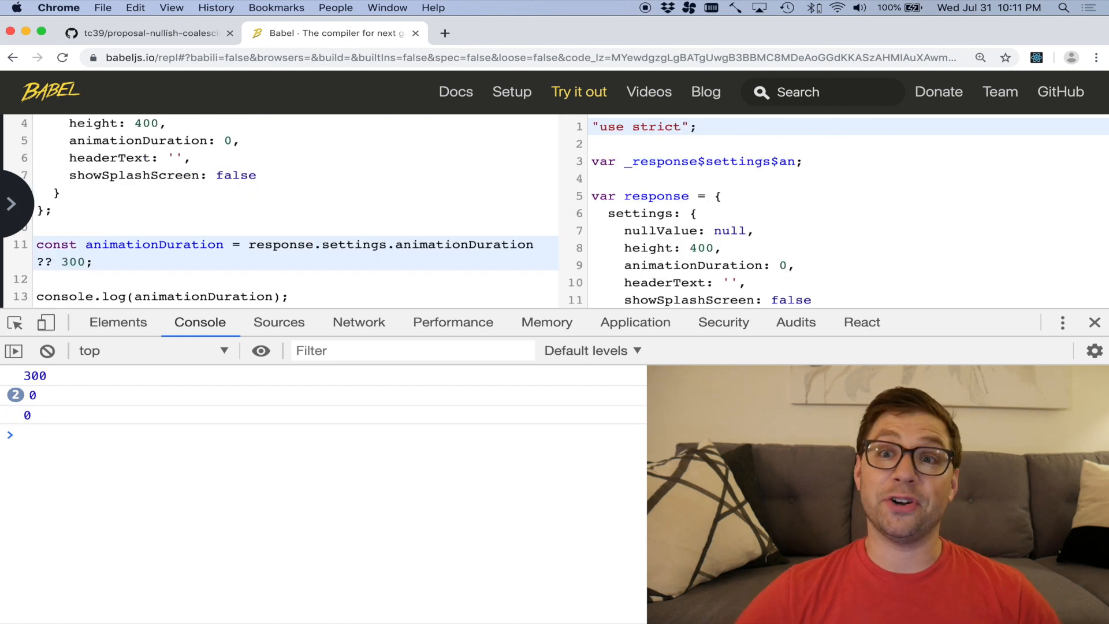
mouse_move(544, 234)
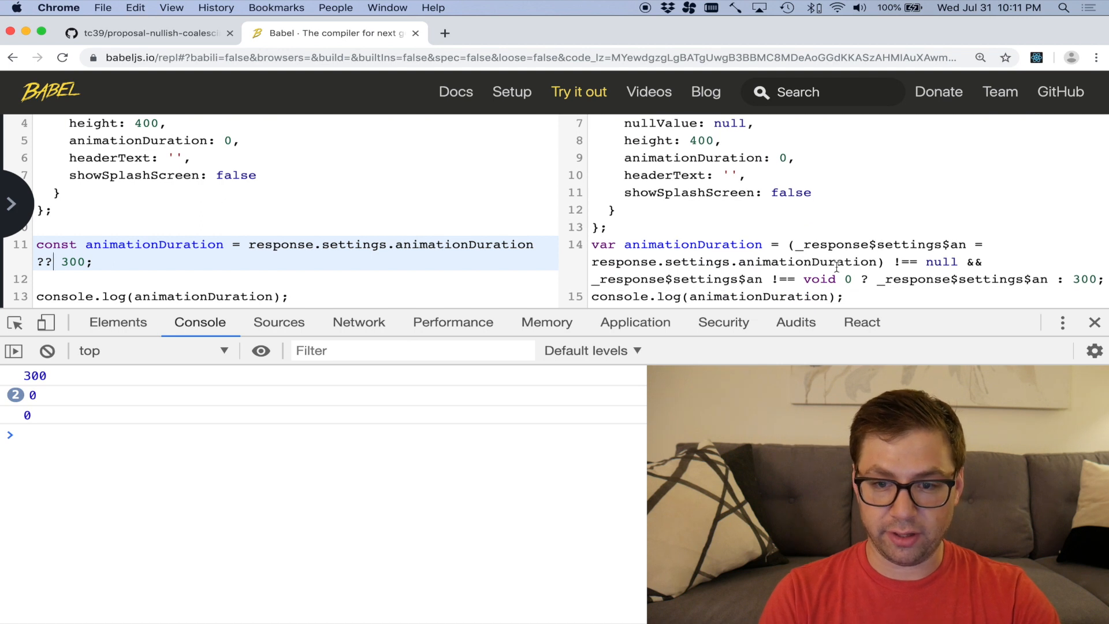
Highlight the compiled null/void 0 fallback logic for ?? 300 and reopen the options sidebar
left_click_drag(879, 261, 912, 278)
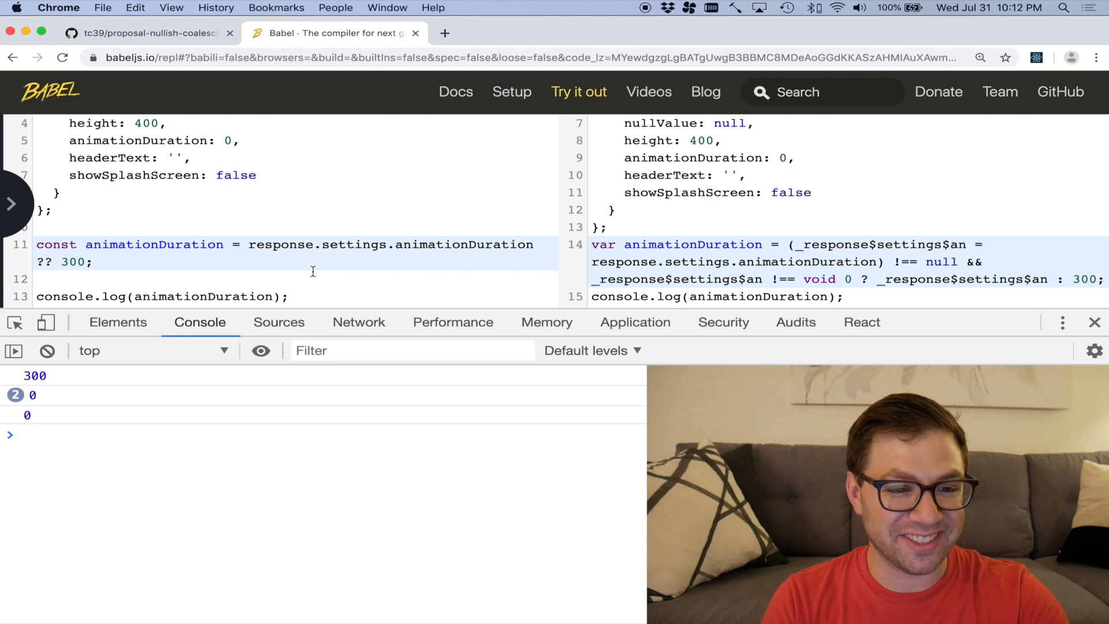
double_click(464, 243)
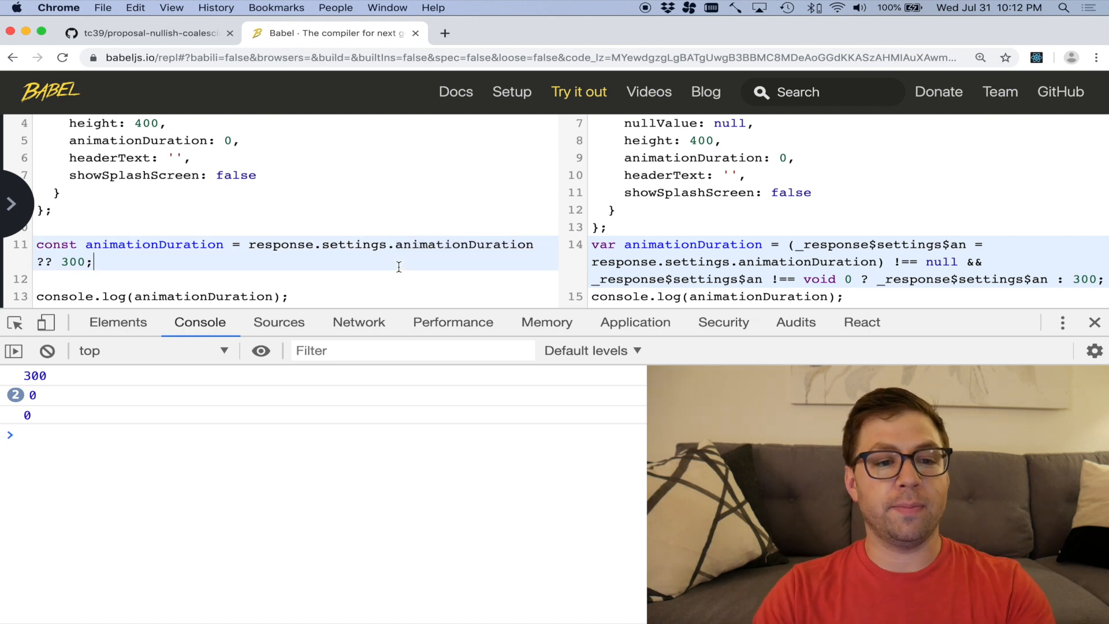
left_click(13, 204)
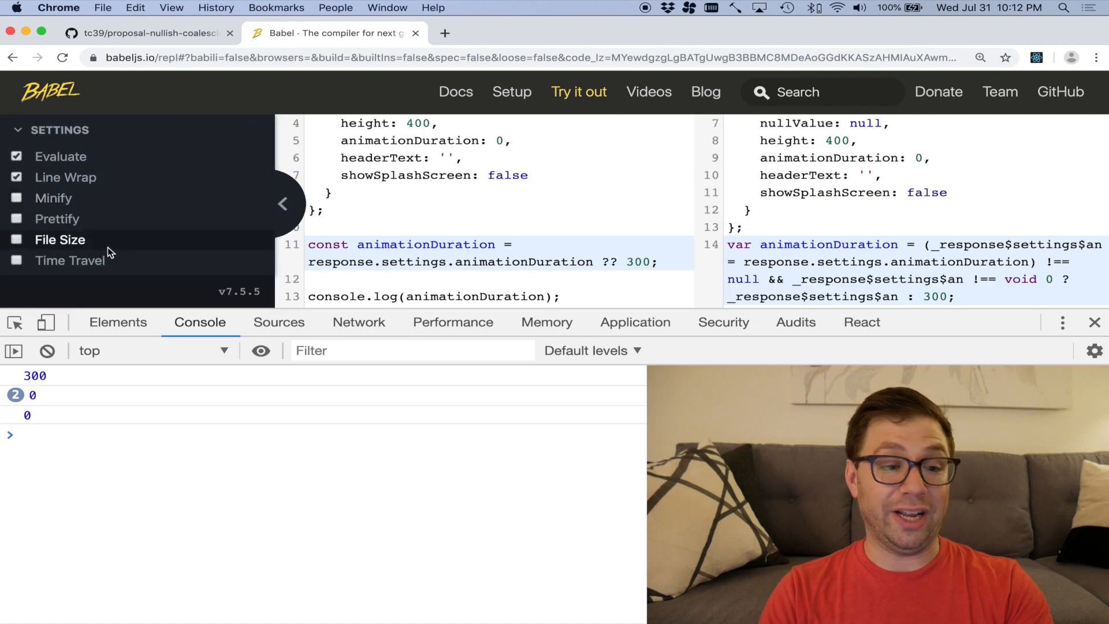
Search the plugin list for 'optional ch' to add the optional chaining proposal plugin
left_click(135, 254)
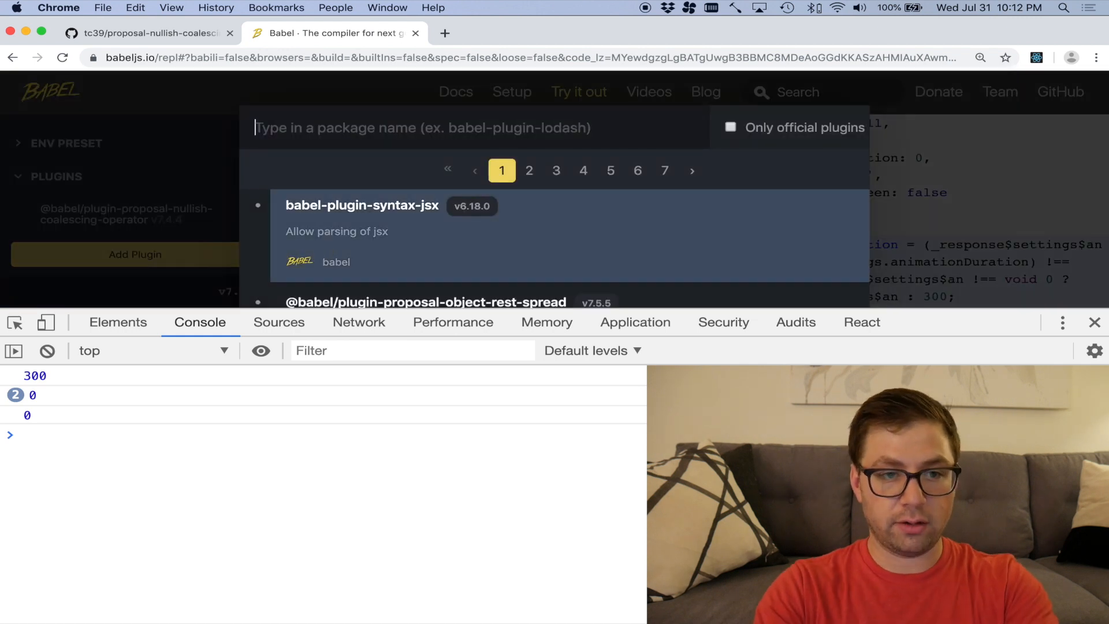
type("optional ch")
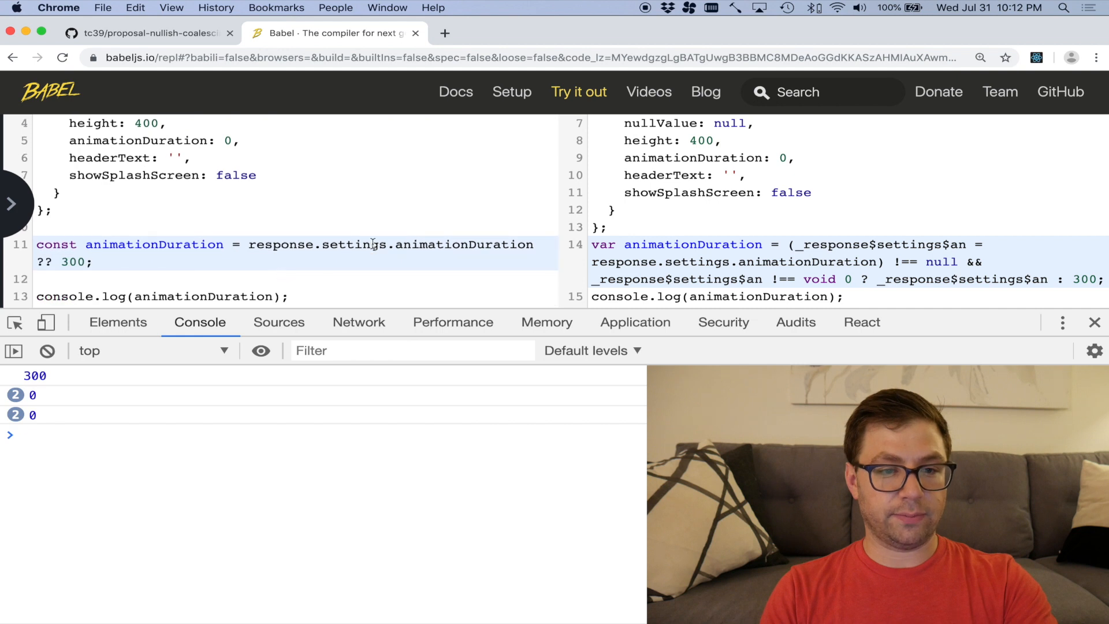
Mark animationDuration, settings and the whole response.settings?.animationDuration ?? 300 access on line 11
double_click(464, 244)
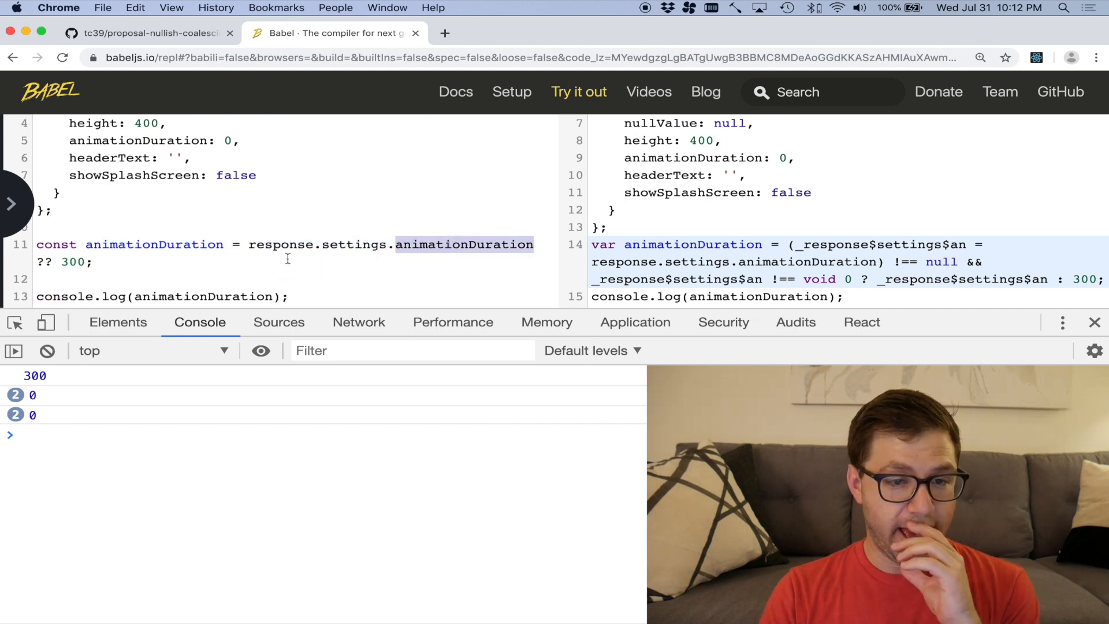
mouse_move(387, 253)
type("?")
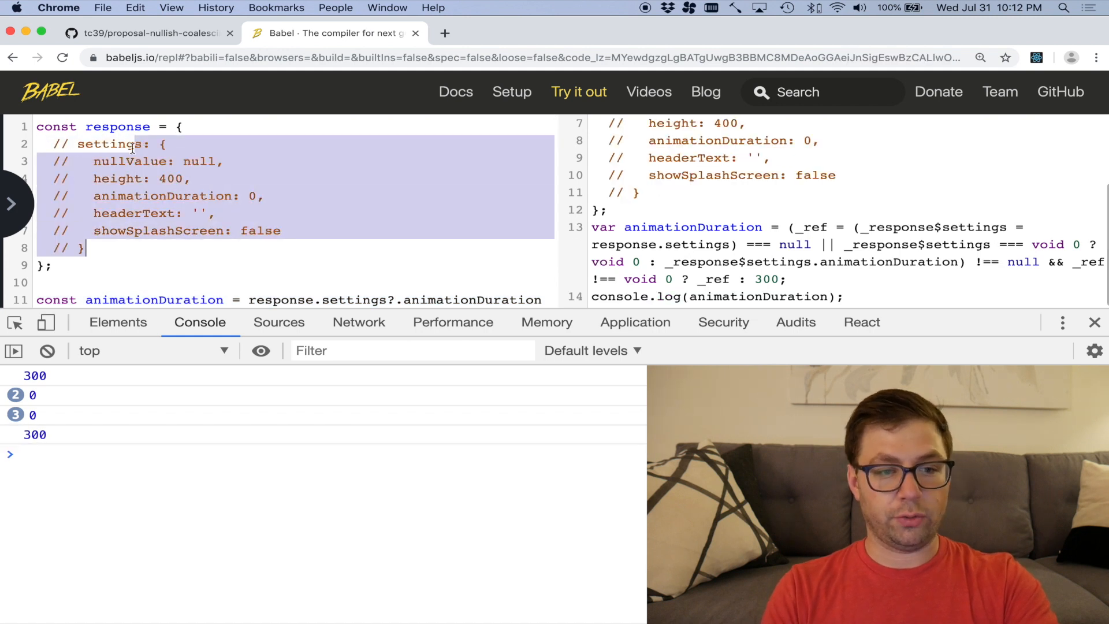
scroll("down", 3)
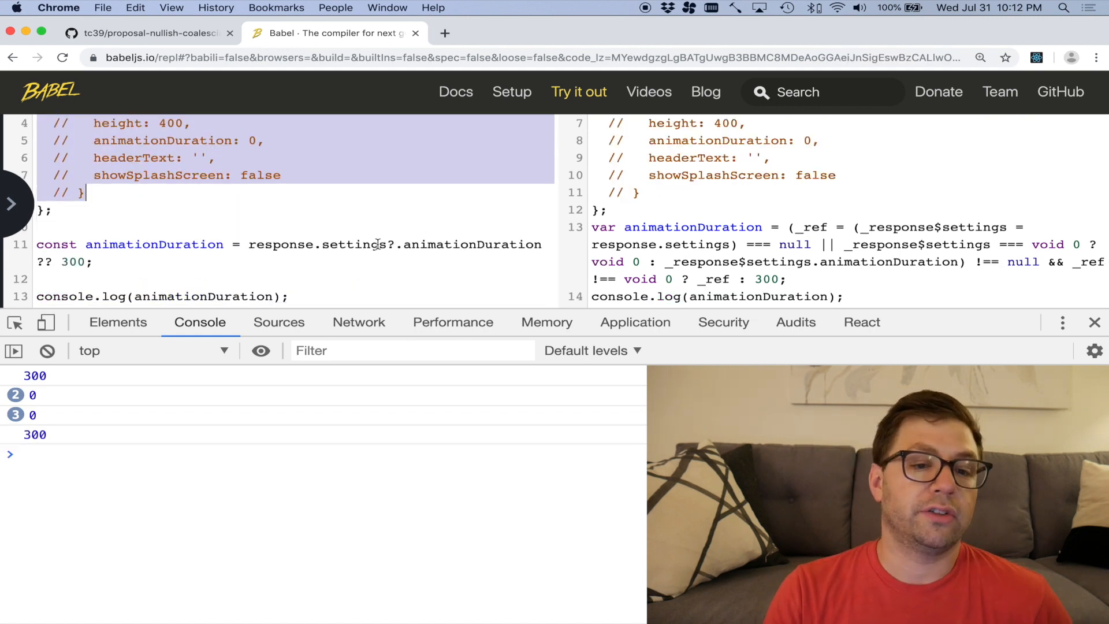
double_click(355, 244)
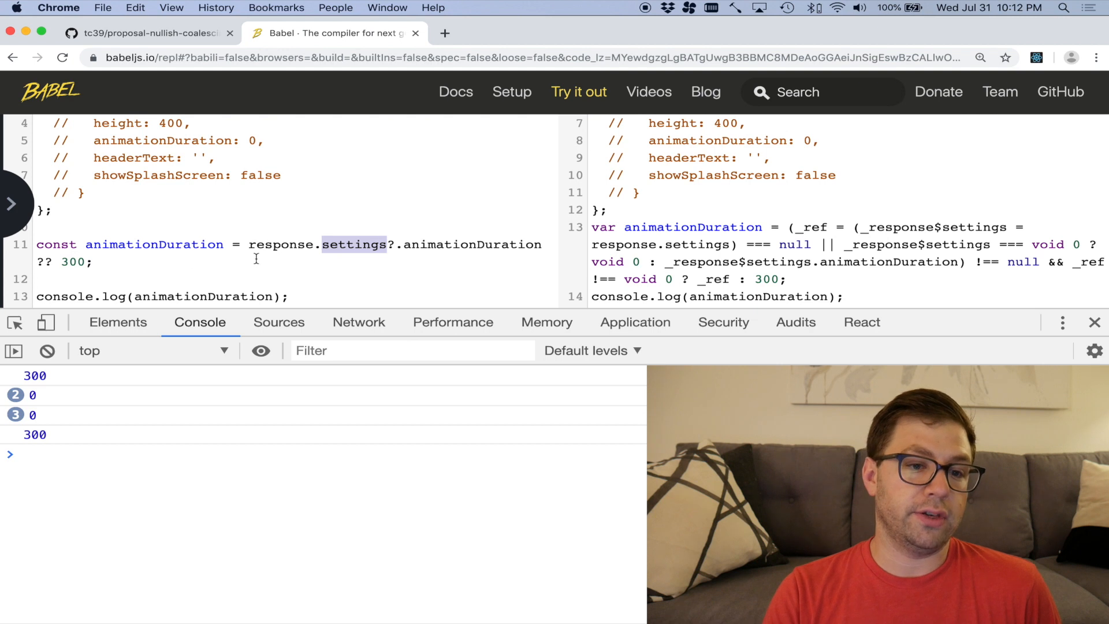
left_click_drag(250, 244, 543, 244)
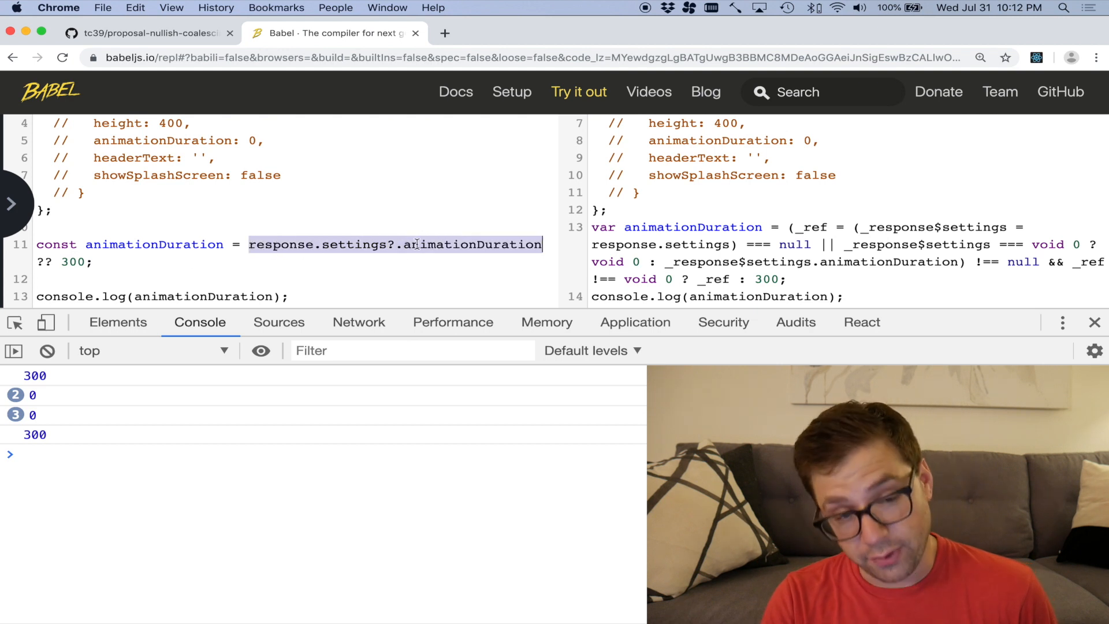